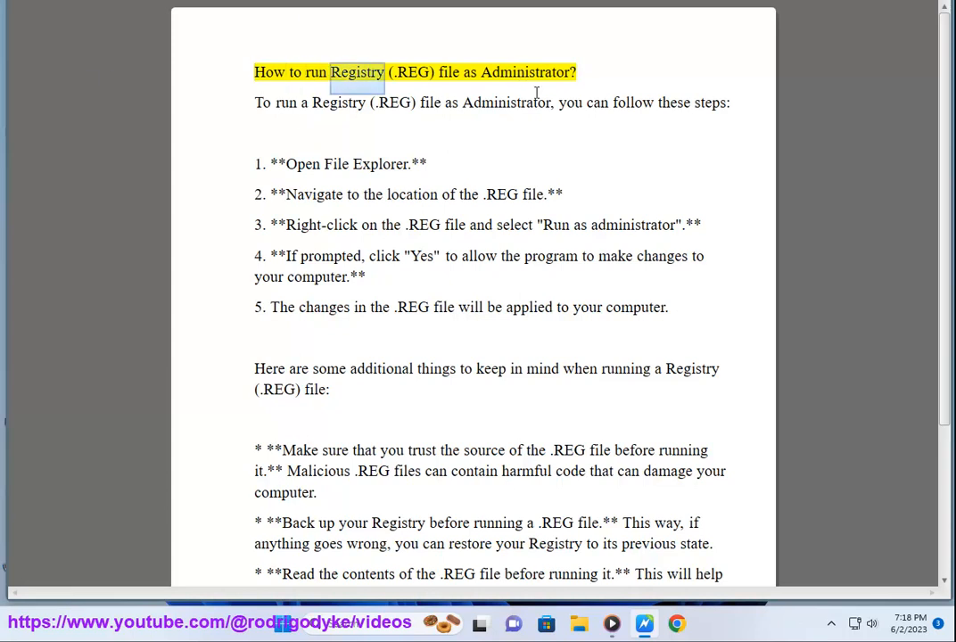
Step: Launch regedit from the instructions so the User Account Control prompt appears
double_click(526, 72)
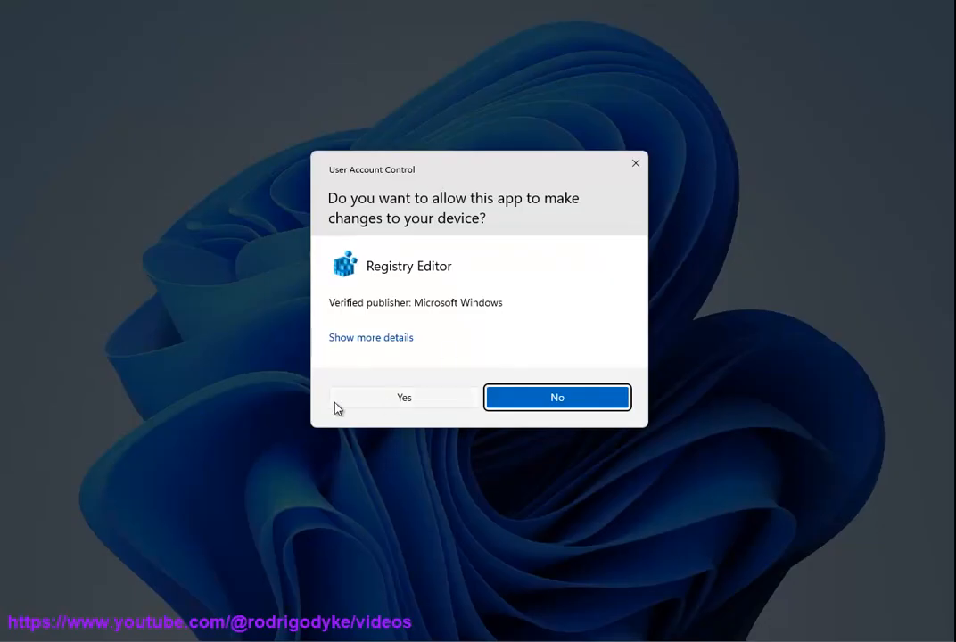
Step: Allow Registry Editor to run, collapse the tree to Computer and bring up its actions
click(403, 396)
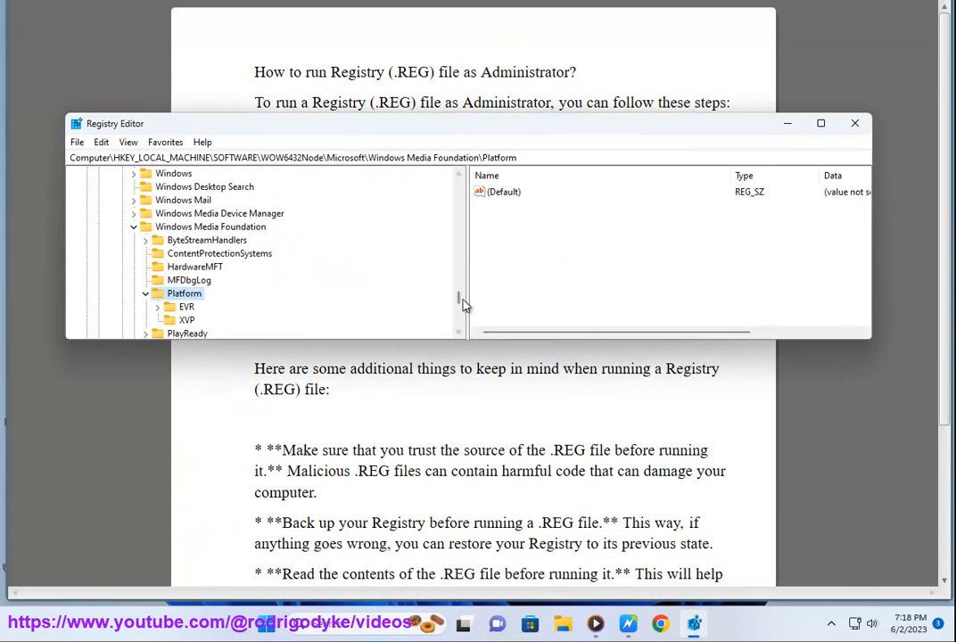
click(854, 123)
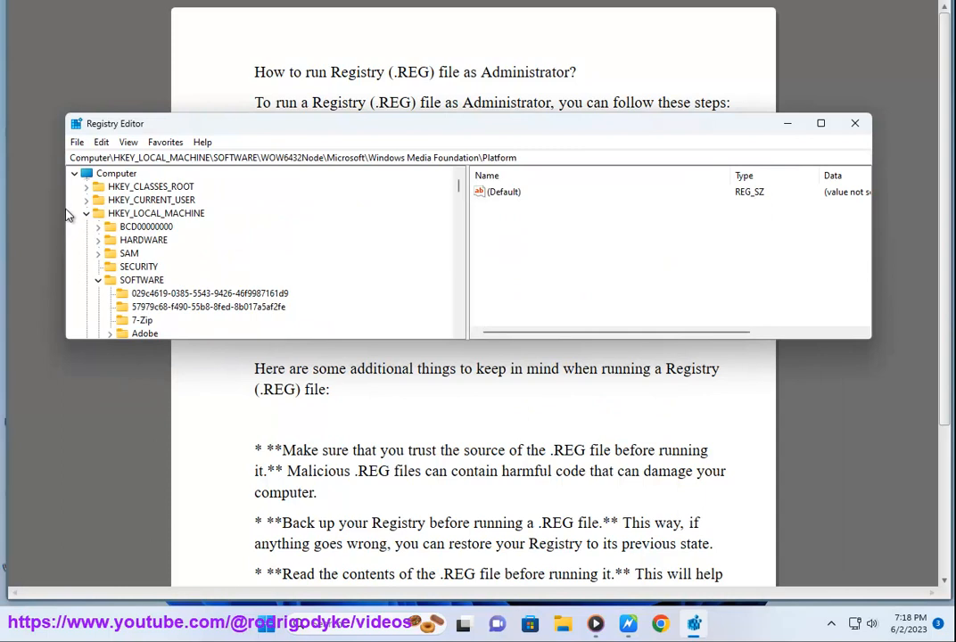
right_click(117, 173)
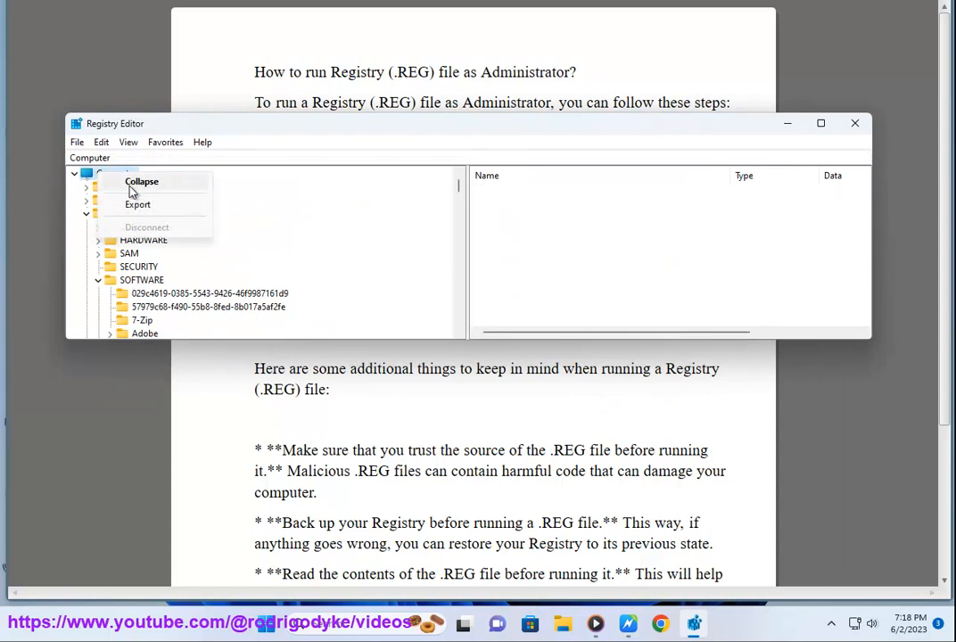
Step: Export the whole registry to the Desktop as a .reg file named 'reg' with range All
click(139, 203)
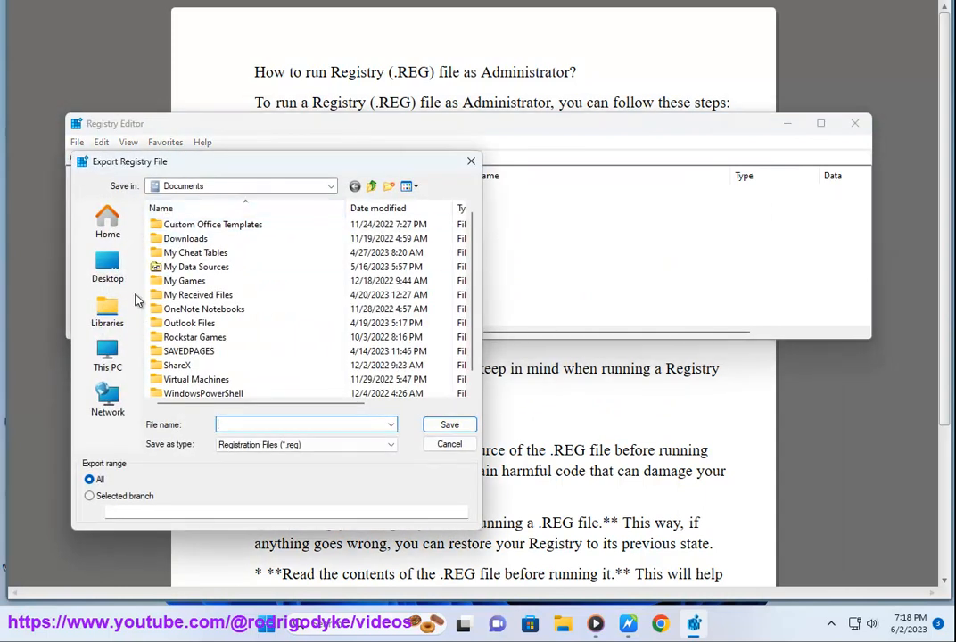
click(107, 265)
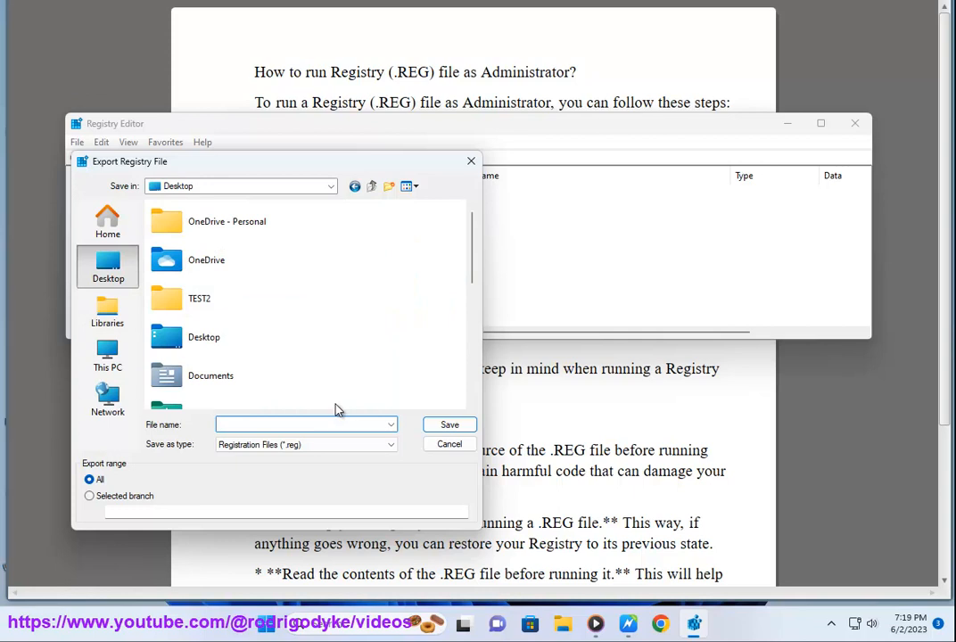
text(reb)
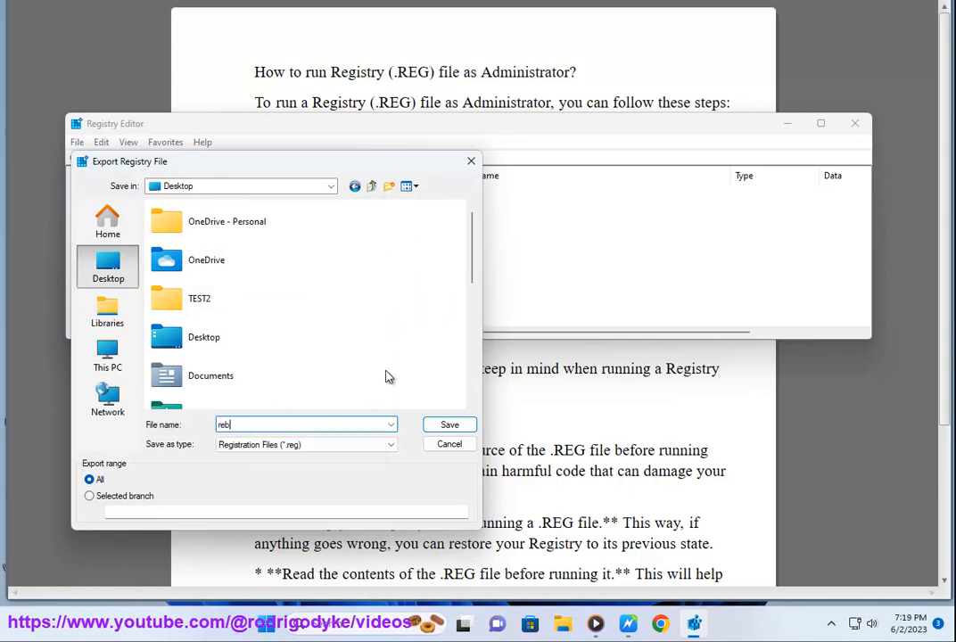
text(RE)
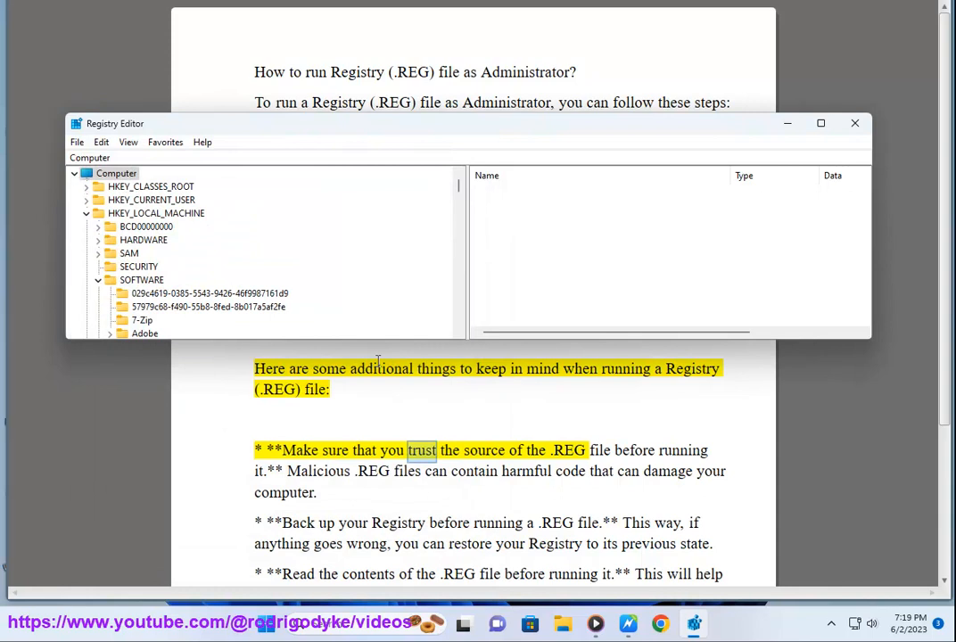
Step: Review the backup tips in the instructions, then close Notepad and Registry Editor
click(852, 123)
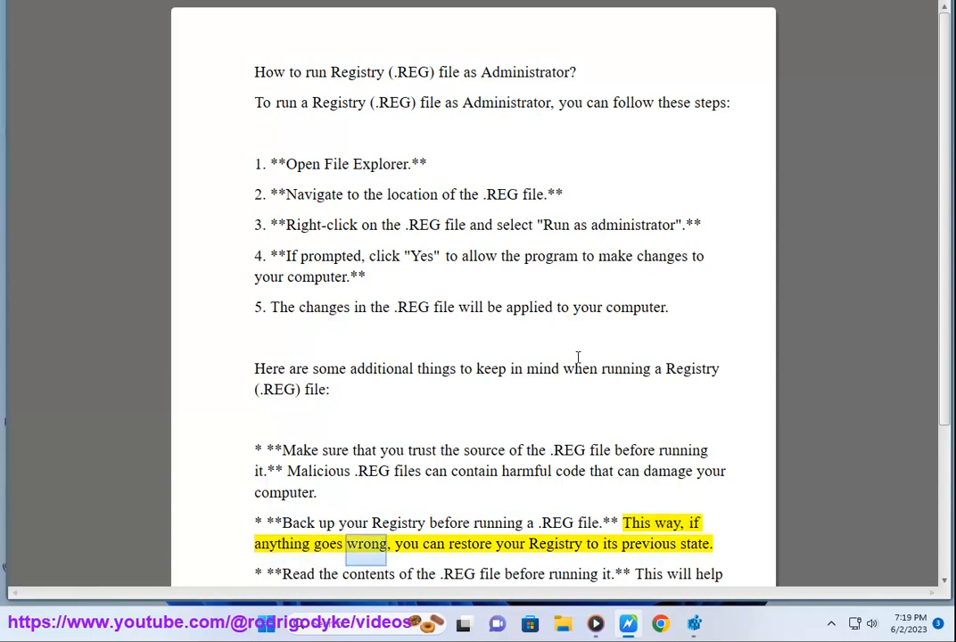
scroll(down, 3)
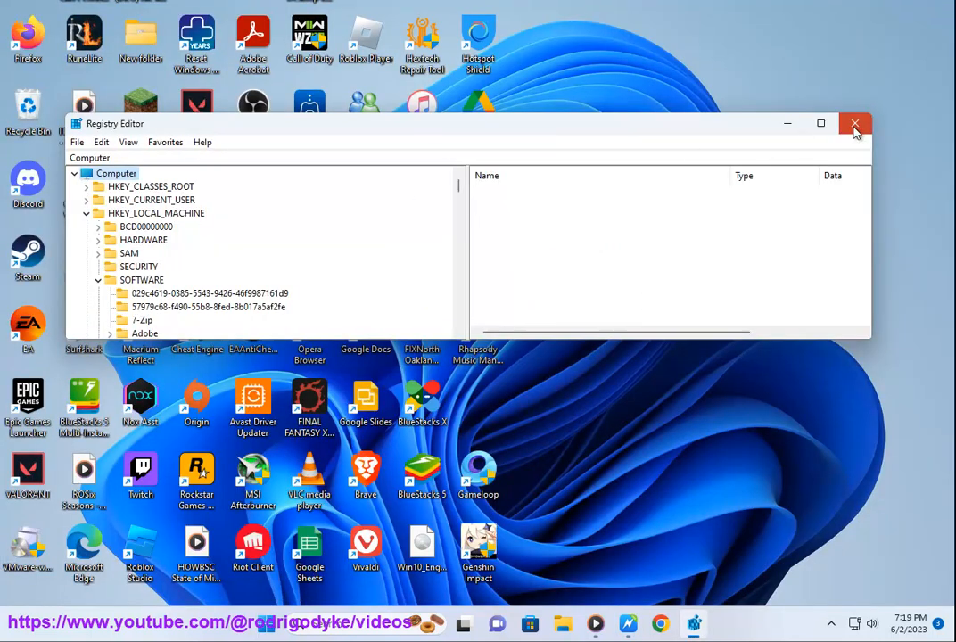
click(854, 123)
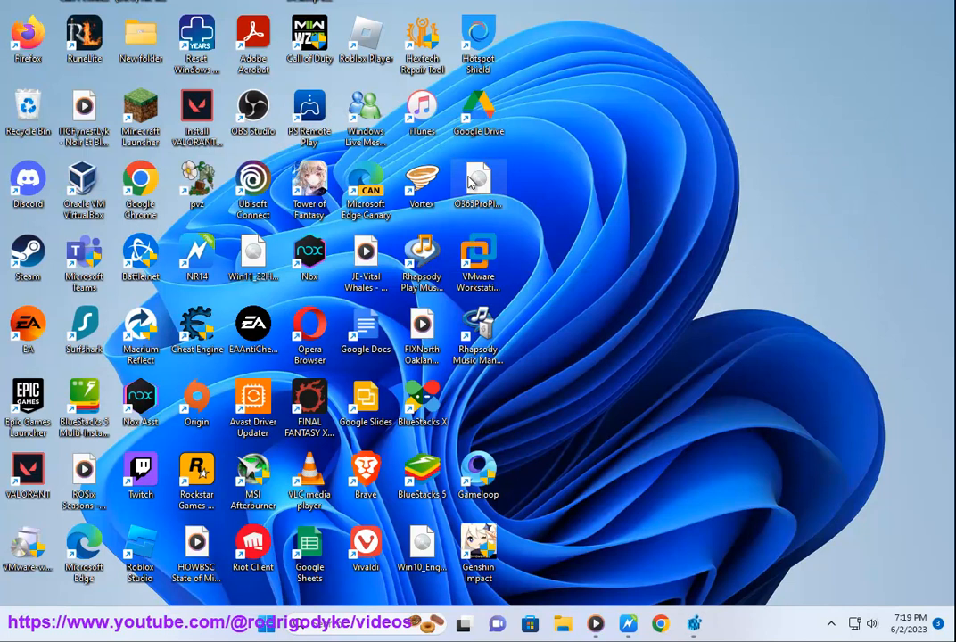